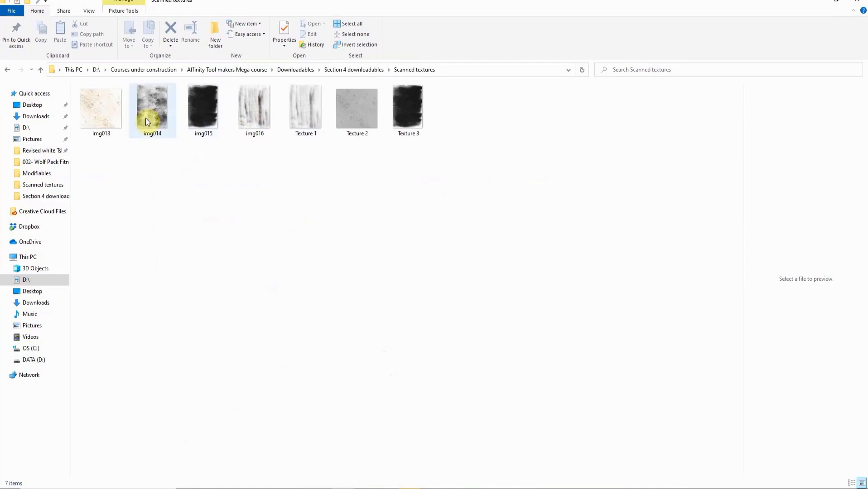
mouse_move(155, 100)
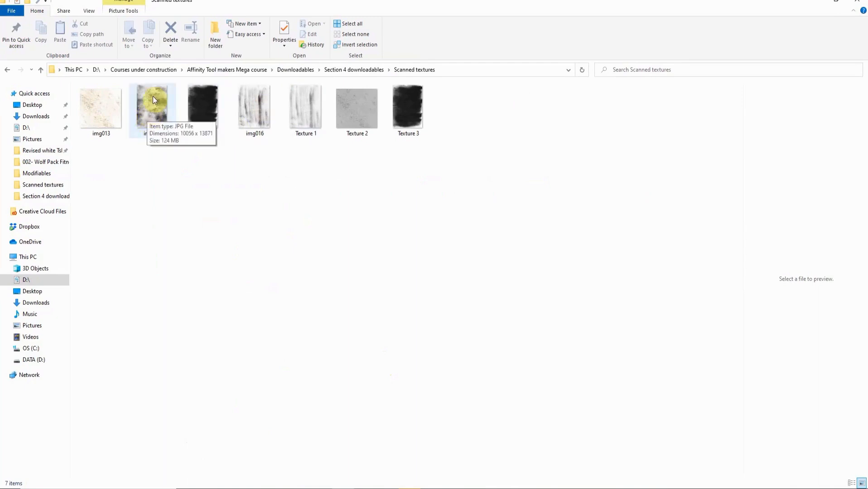
mouse_move(159, 96)
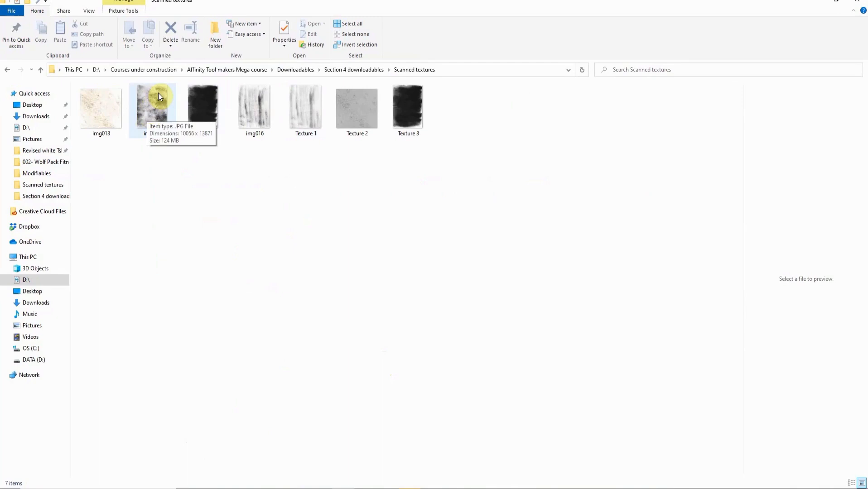
mouse_move(161, 106)
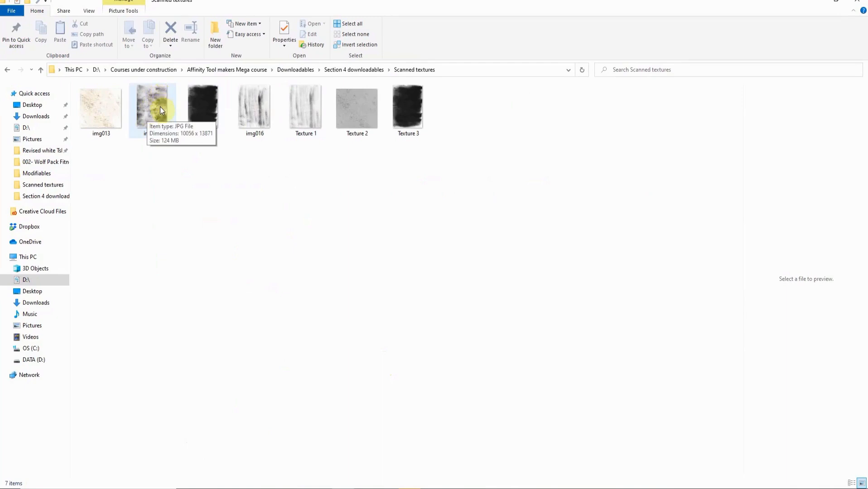
mouse_move(161, 105)
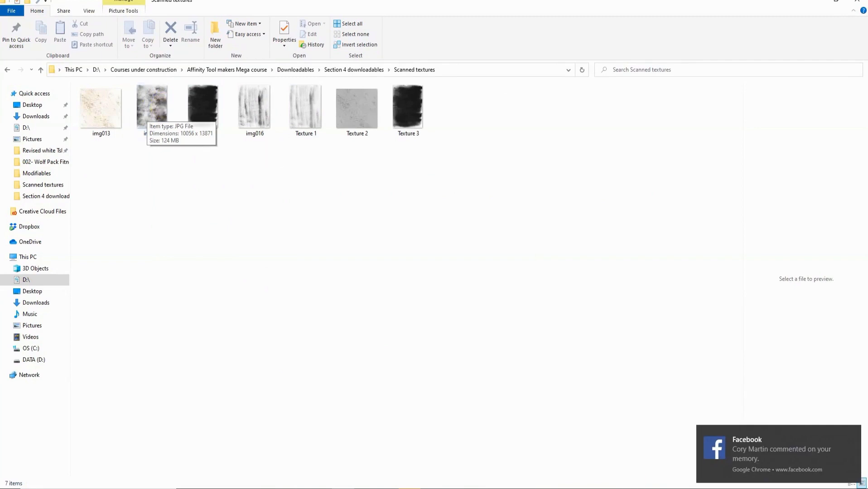
mouse_move(855, 438)
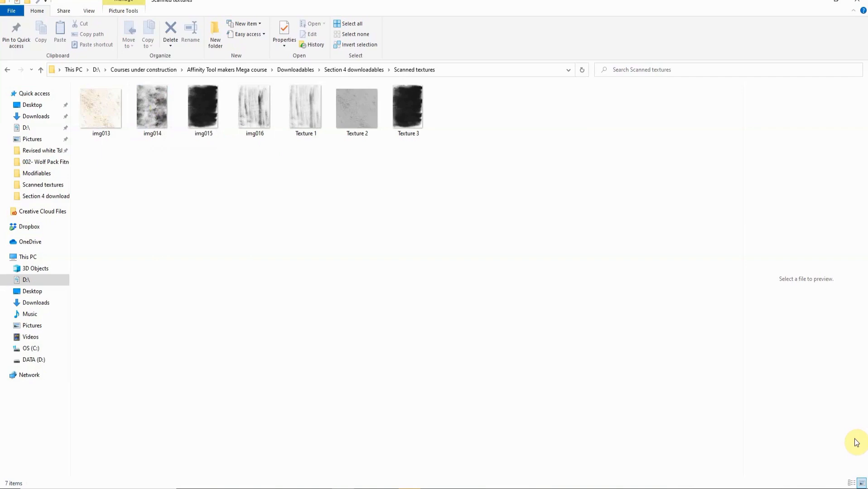
mouse_move(463, 312)
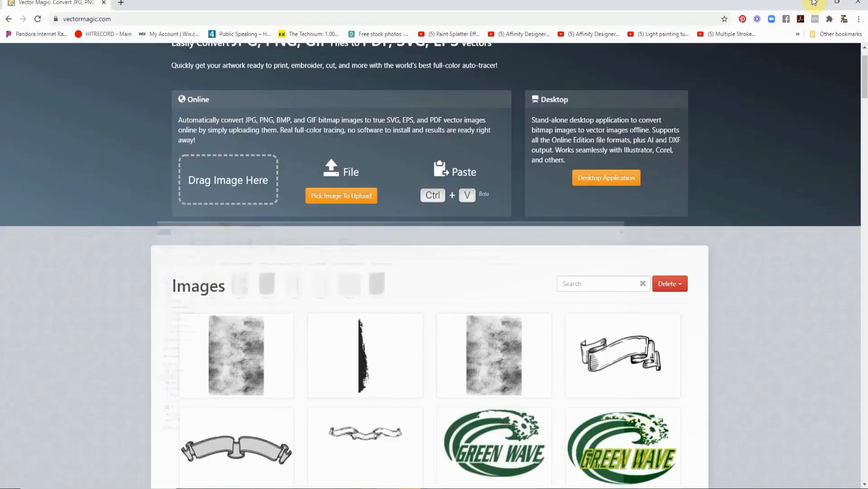
- Scroll to the top of vectormagic.com to show the online upload section
scroll(up, 3)
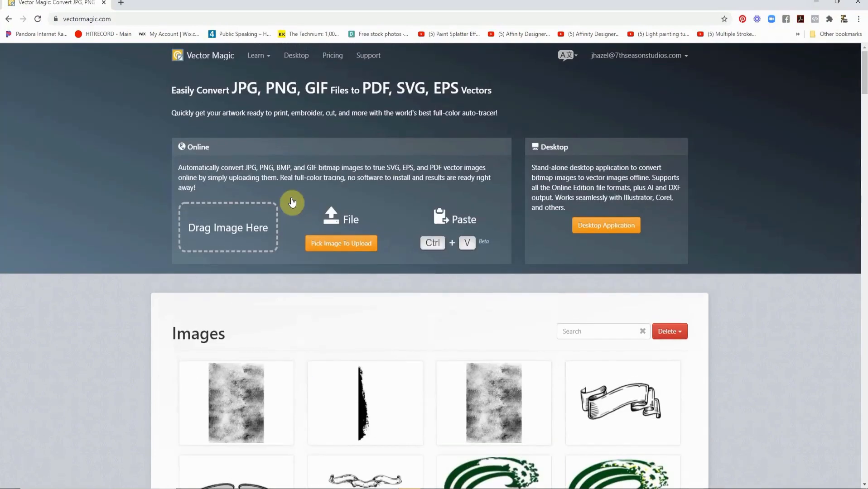
mouse_move(249, 103)
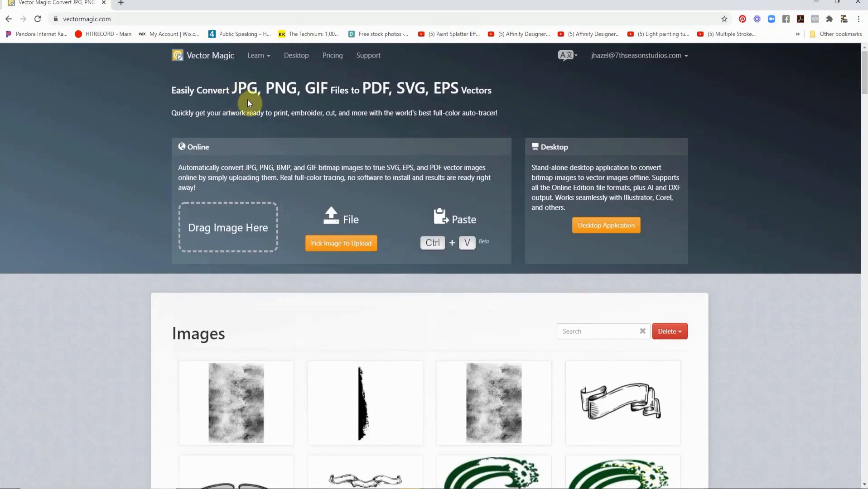
mouse_move(318, 99)
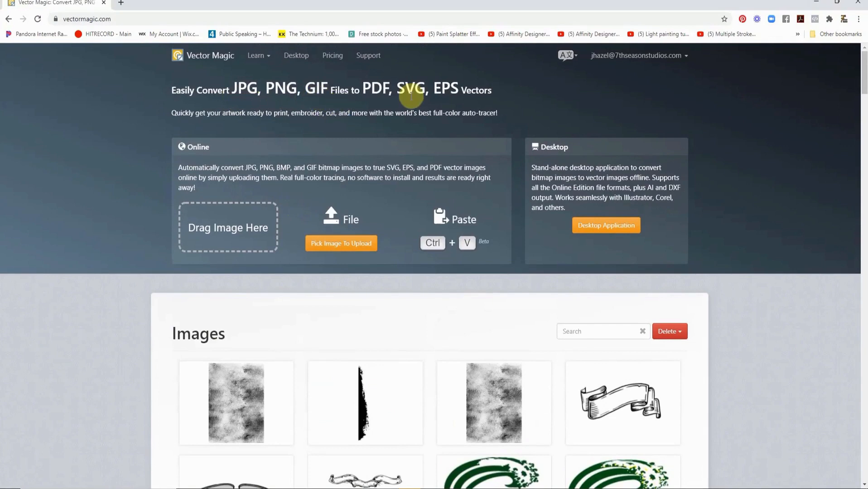
mouse_move(453, 90)
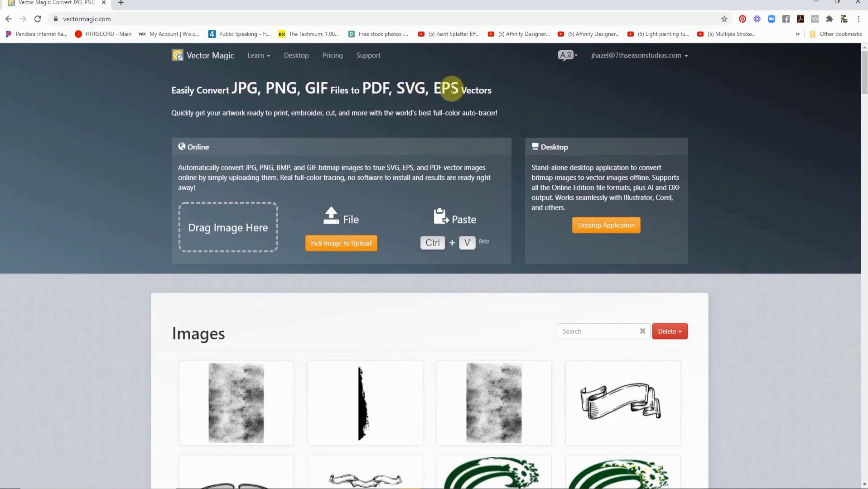
mouse_move(406, 211)
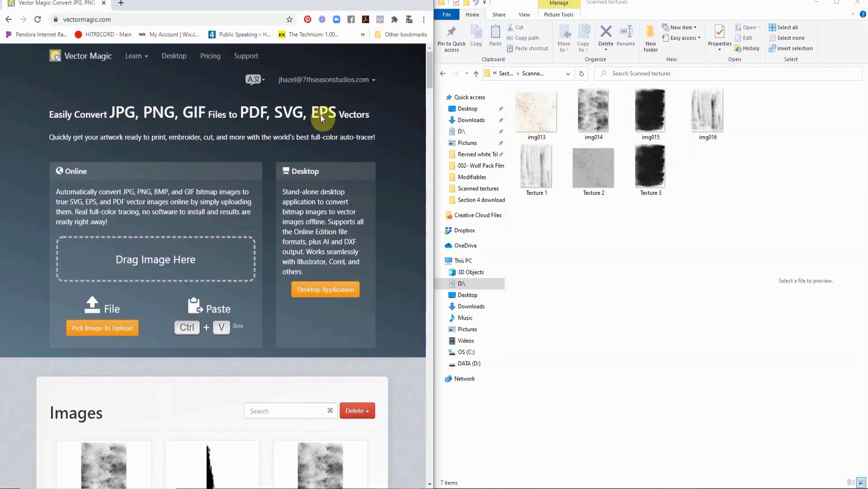
mouse_move(592, 112)
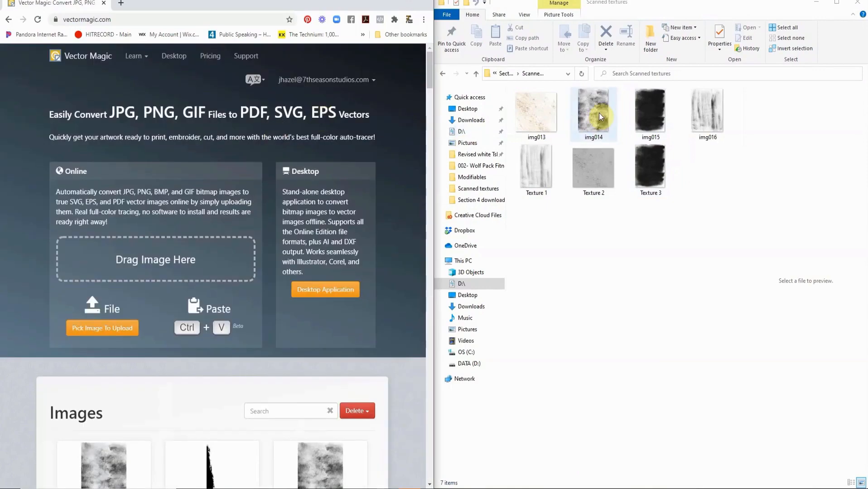
- Drag the img014 scanned texture onto the Drag Image Here upload box
click(593, 112)
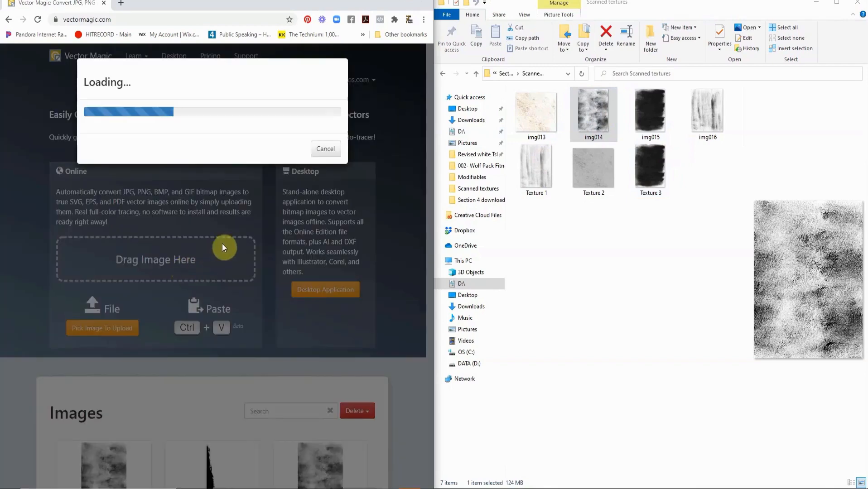
mouse_move(824, 3)
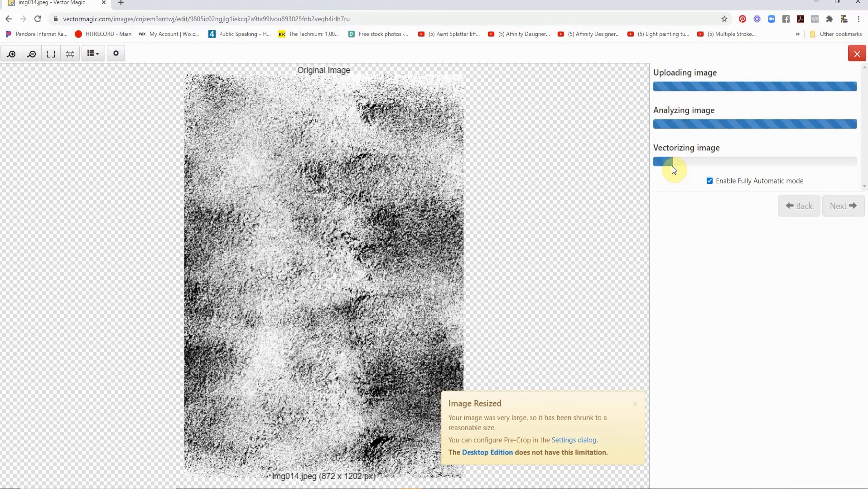
mouse_move(670, 180)
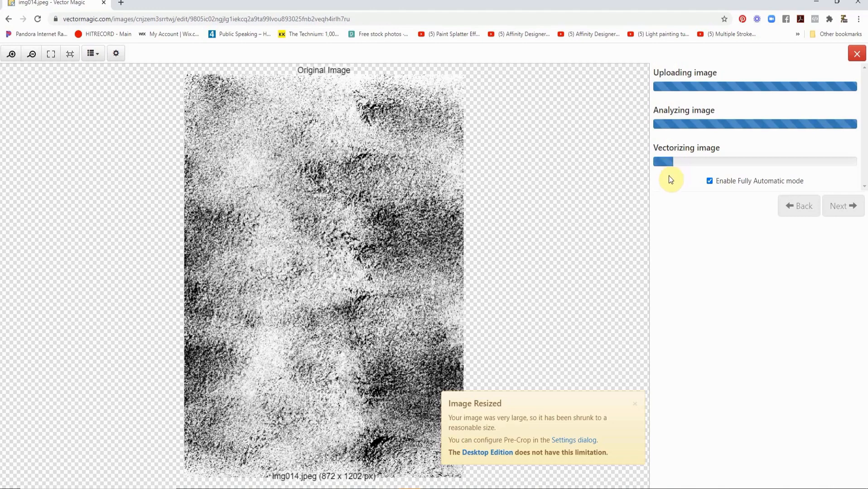
mouse_move(666, 190)
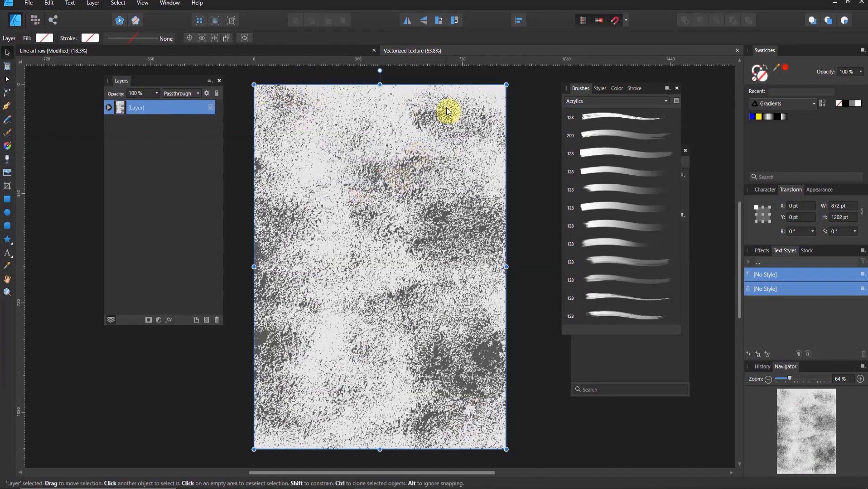
- Expand the texture layer and inspect its traced groups one by one
click(109, 108)
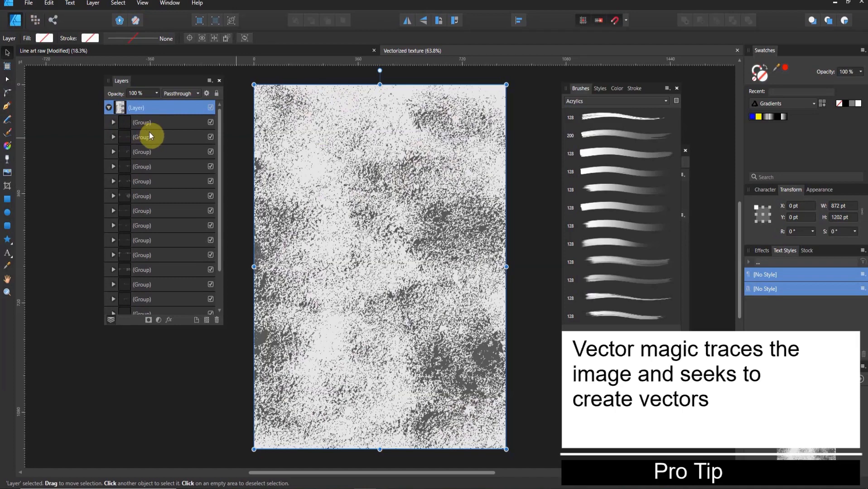
mouse_move(150, 137)
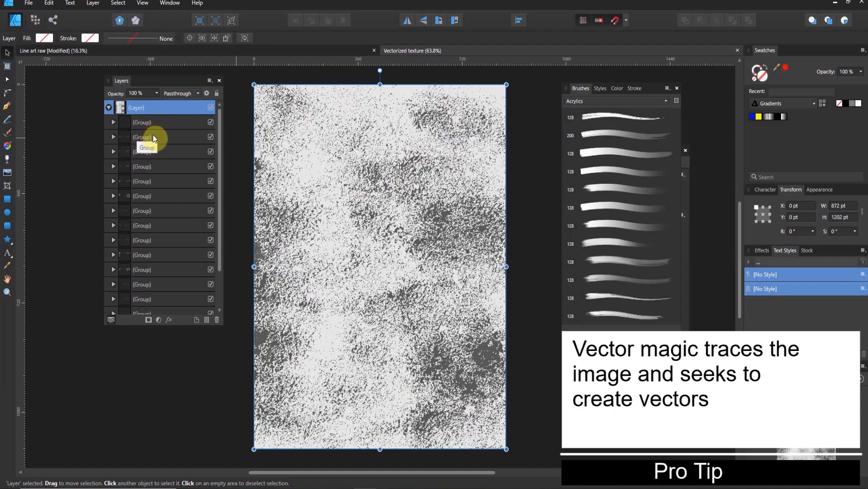
click(142, 122)
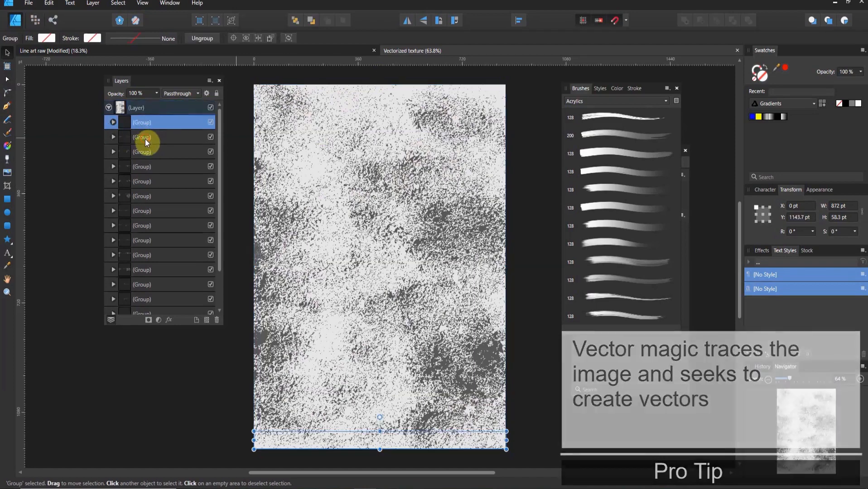
click(147, 136)
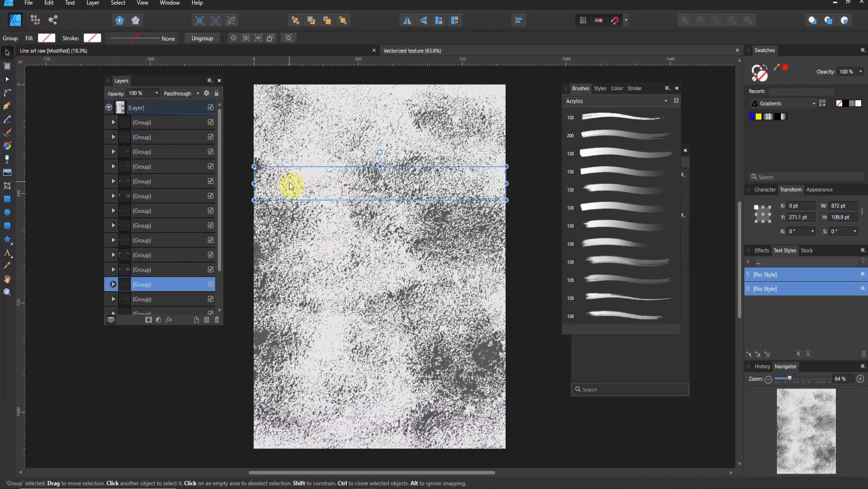
mouse_move(388, 186)
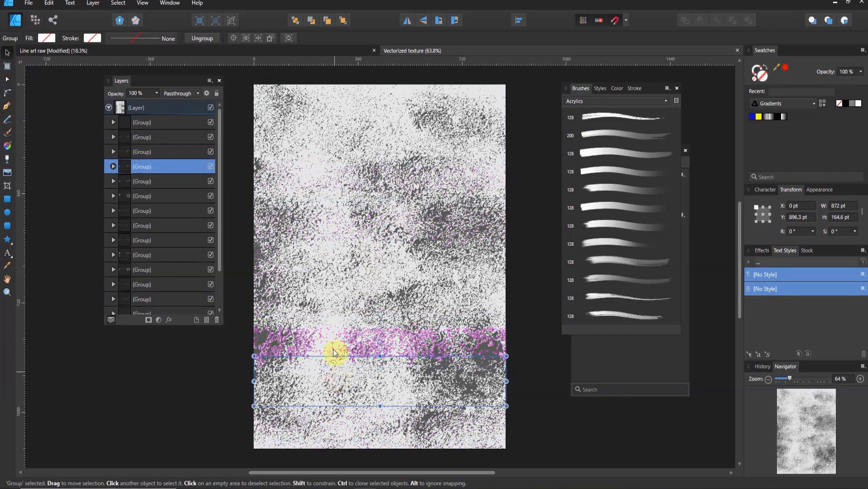
click(141, 226)
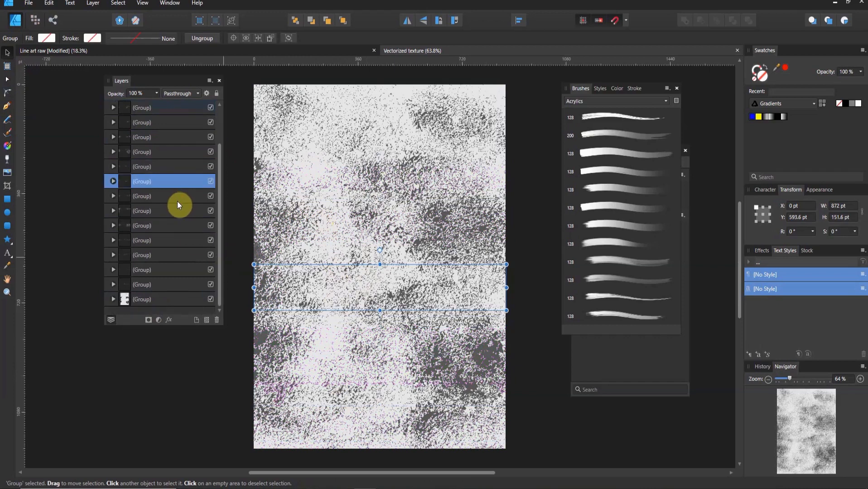
mouse_move(157, 294)
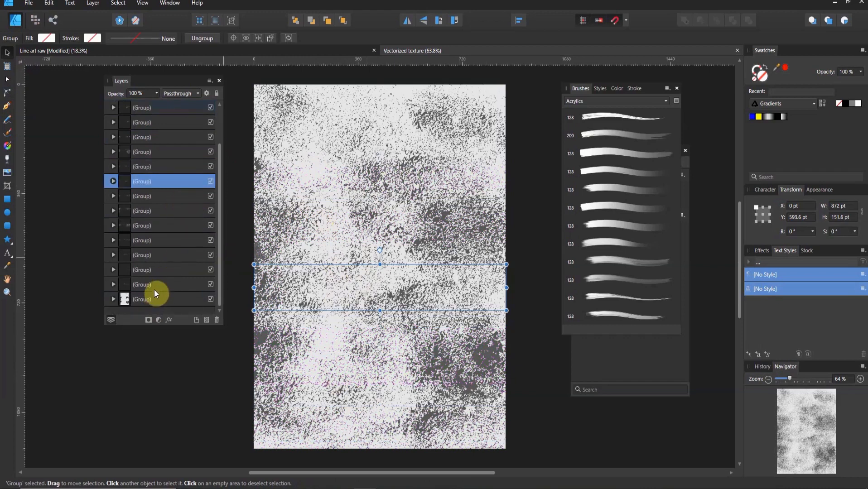
mouse_move(159, 256)
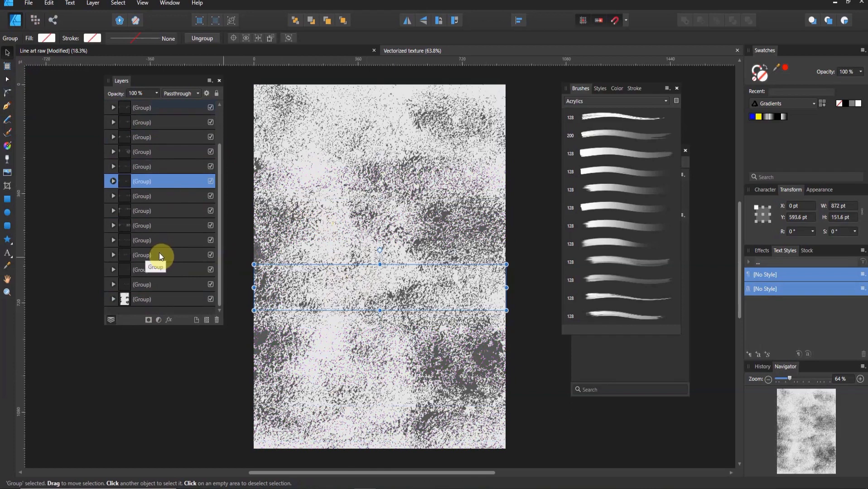
mouse_move(113, 301)
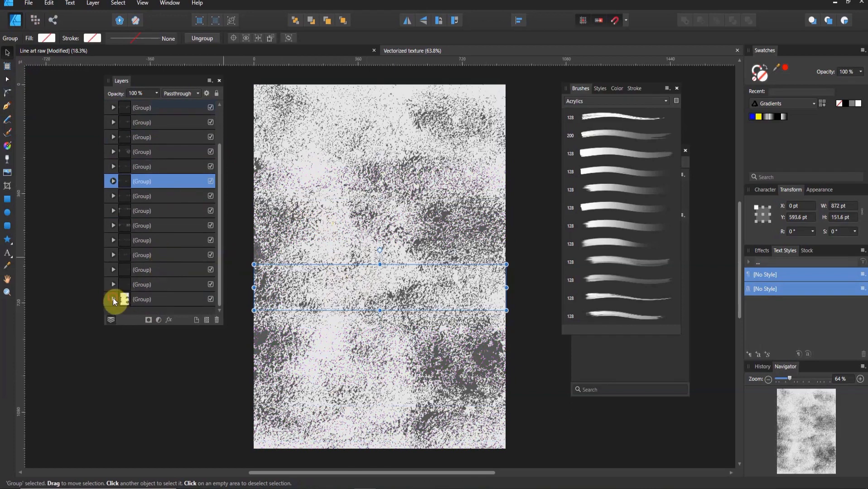
- Expand the bottom group to list its curves with the white background curve last
click(114, 166)
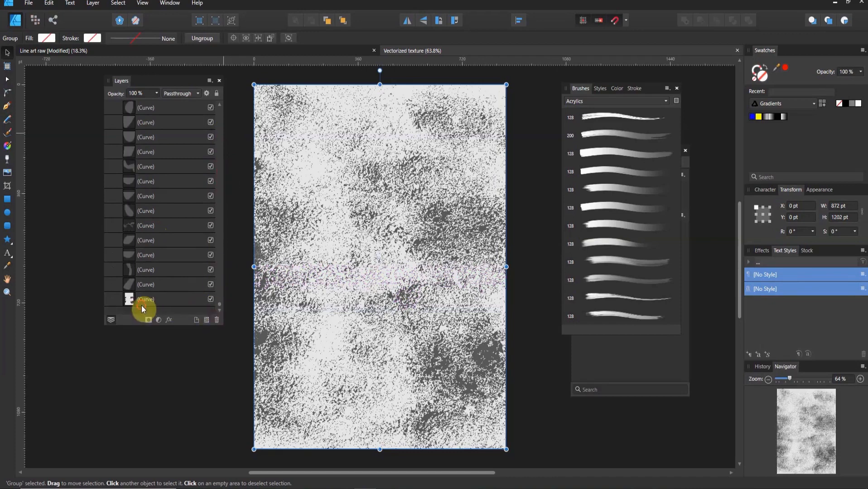
- Hide the white background curve of the vectorized texture
click(146, 299)
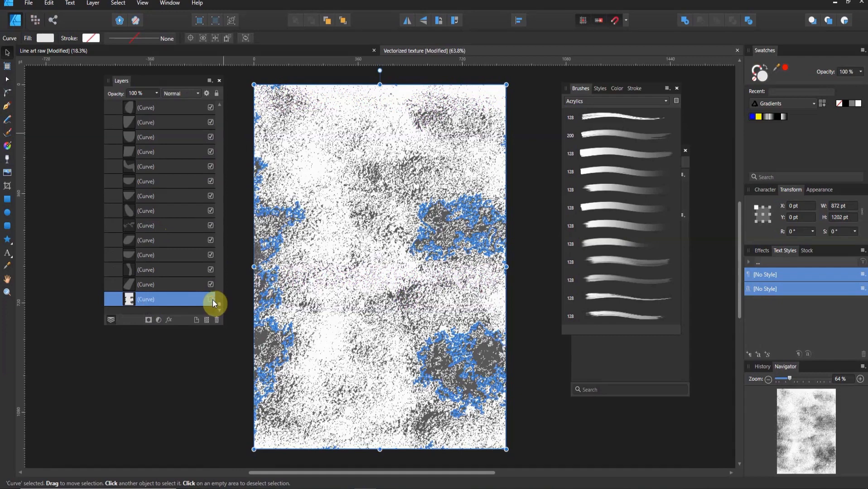
mouse_move(211, 299)
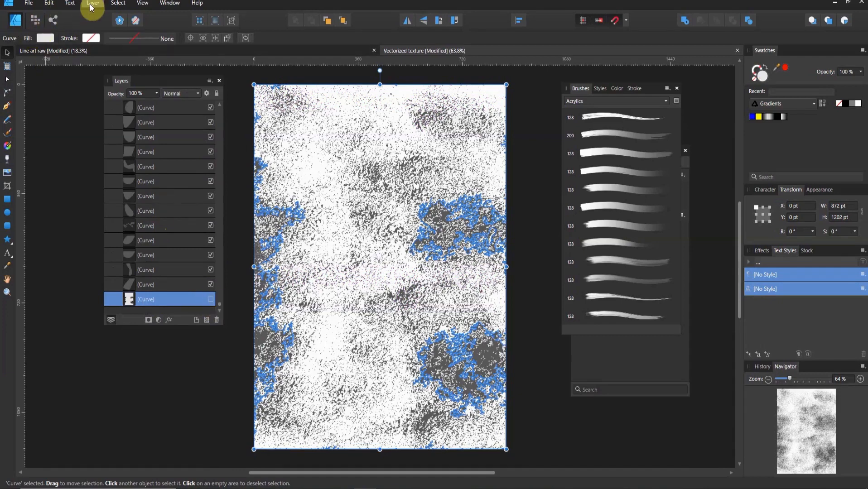
click(92, 4)
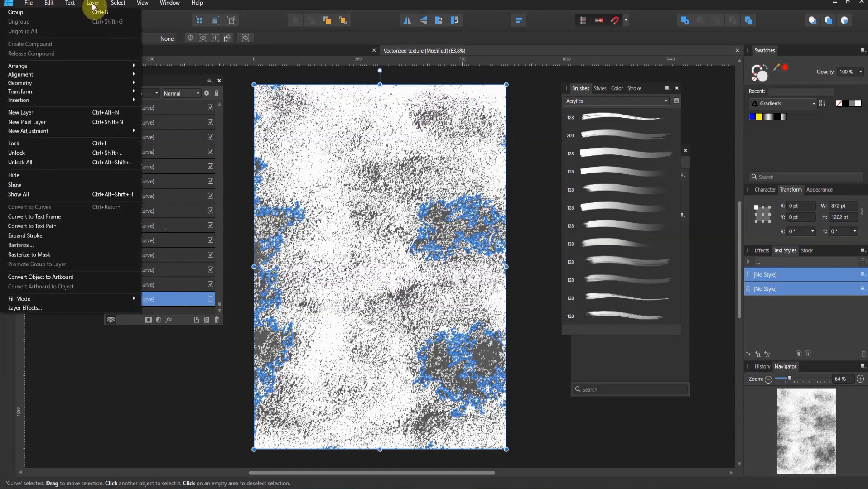
click(28, 4)
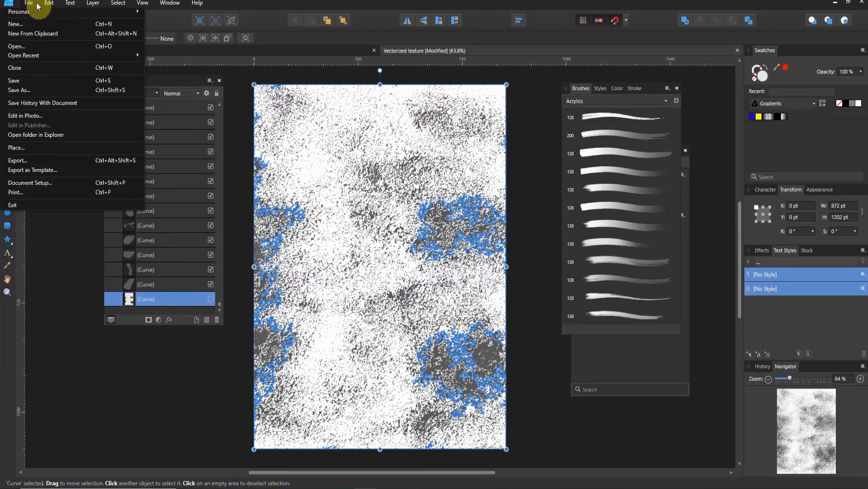
mouse_move(29, 183)
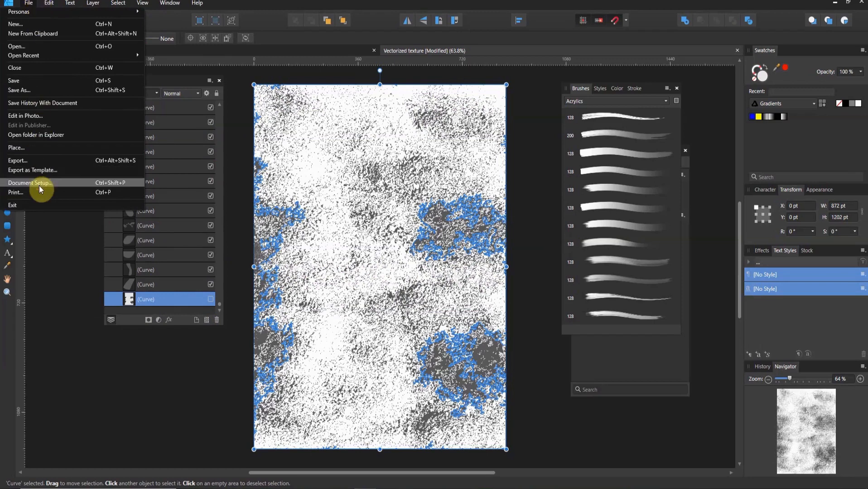
- Enable Transparent Background in Document Setup so the checkerboard shows through
click(29, 183)
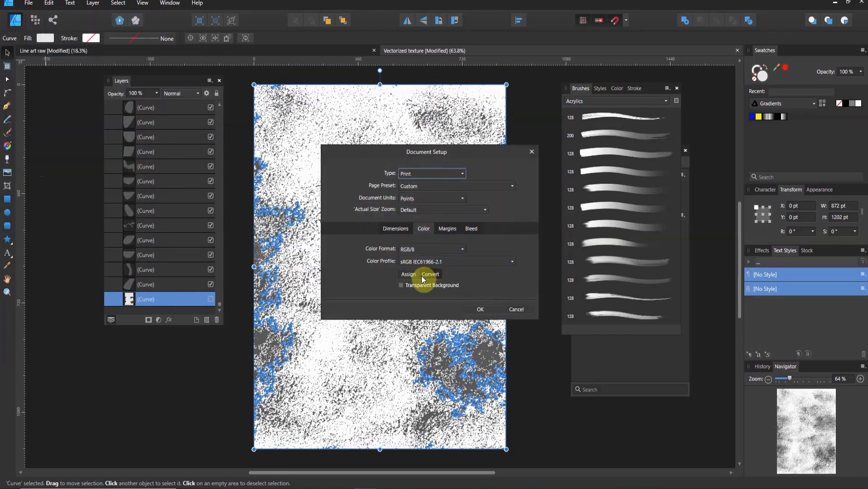
click(401, 285)
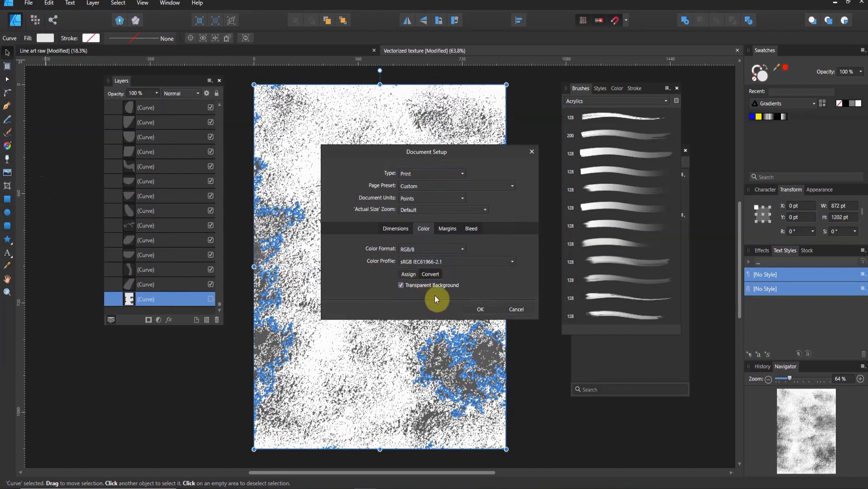
click(481, 309)
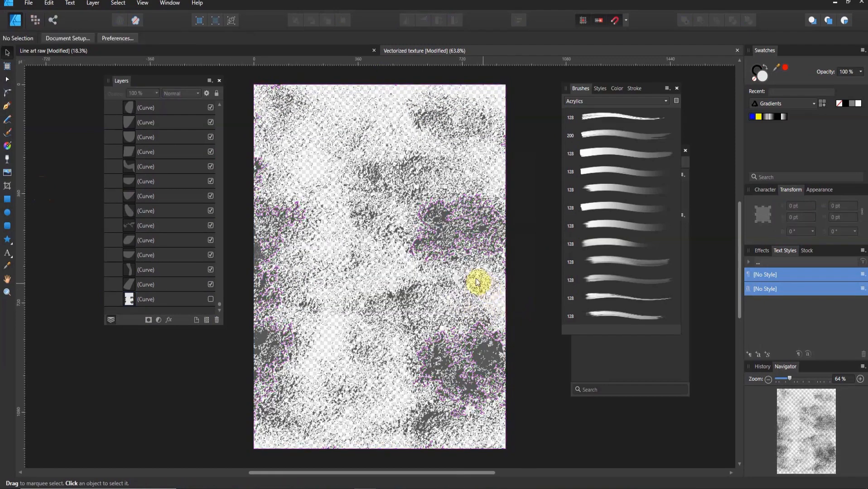
click(210, 299)
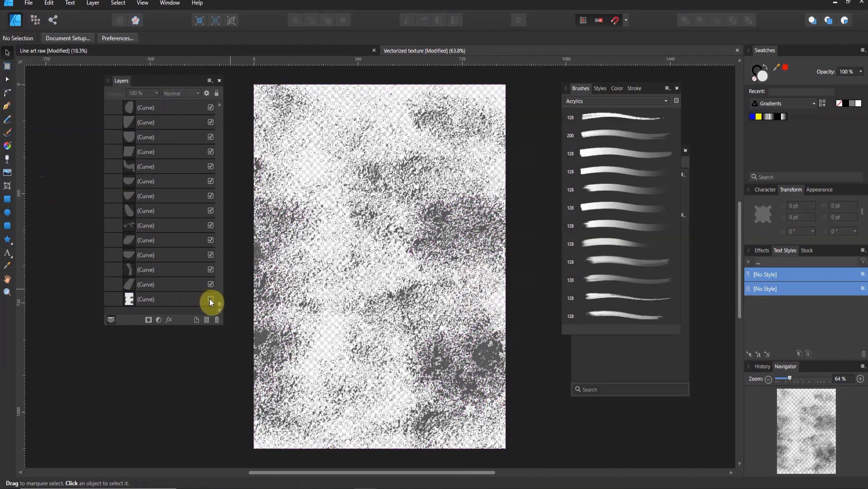
click(210, 299)
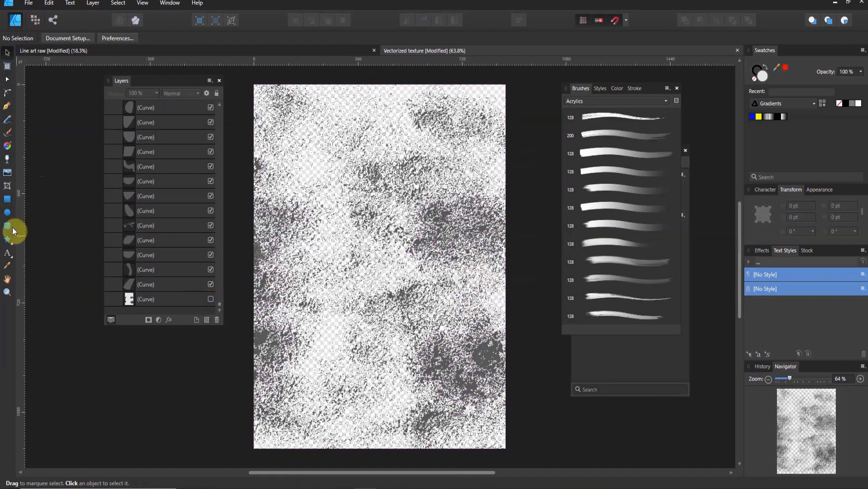
click(8, 200)
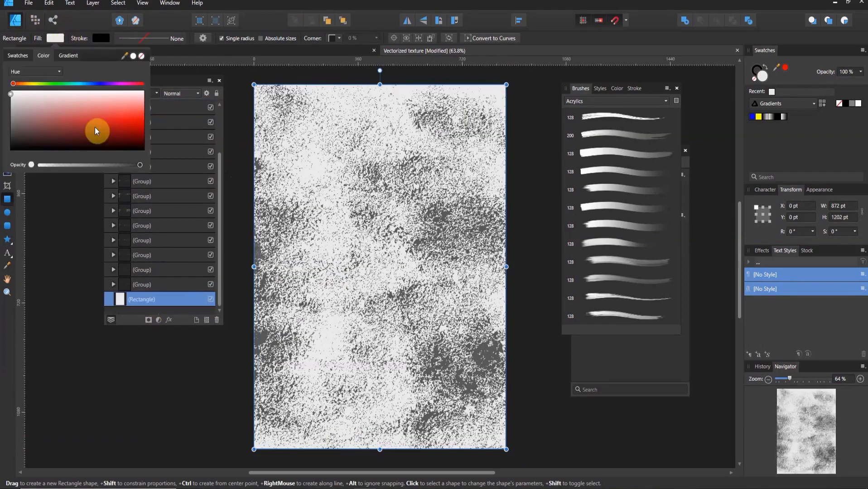
- Fill the temporary rectangle red and reveal the white background curve again
click(144, 125)
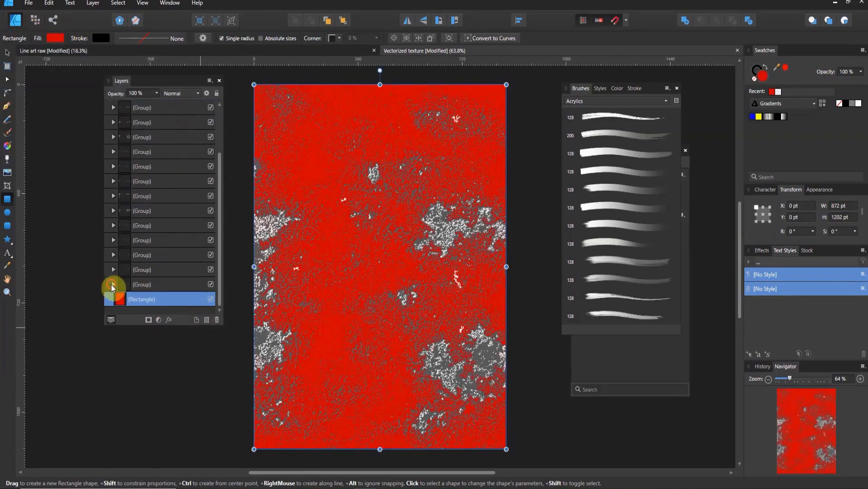
click(113, 285)
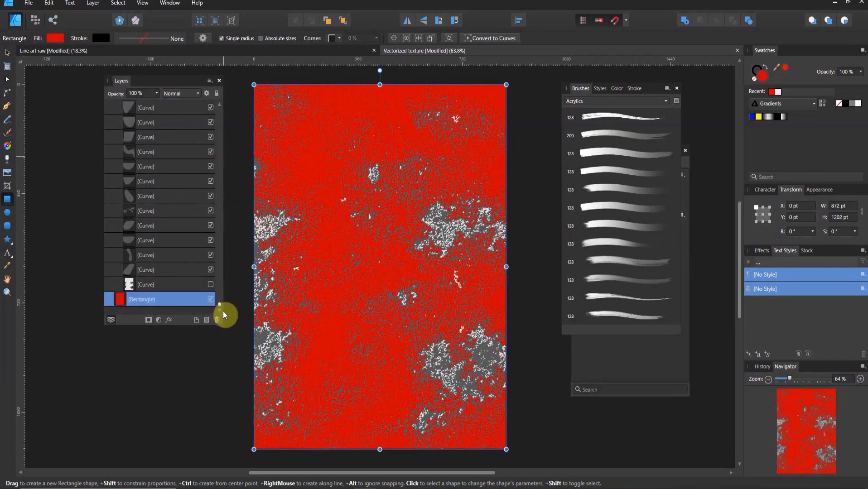
click(145, 283)
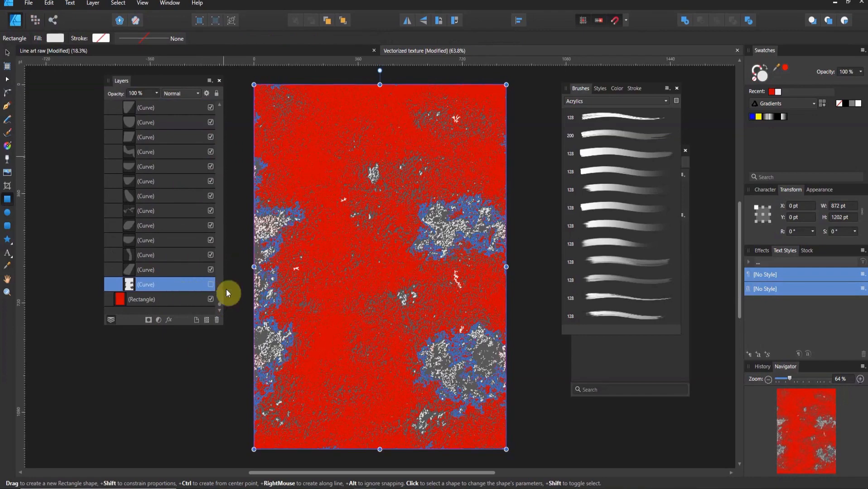
mouse_move(188, 306)
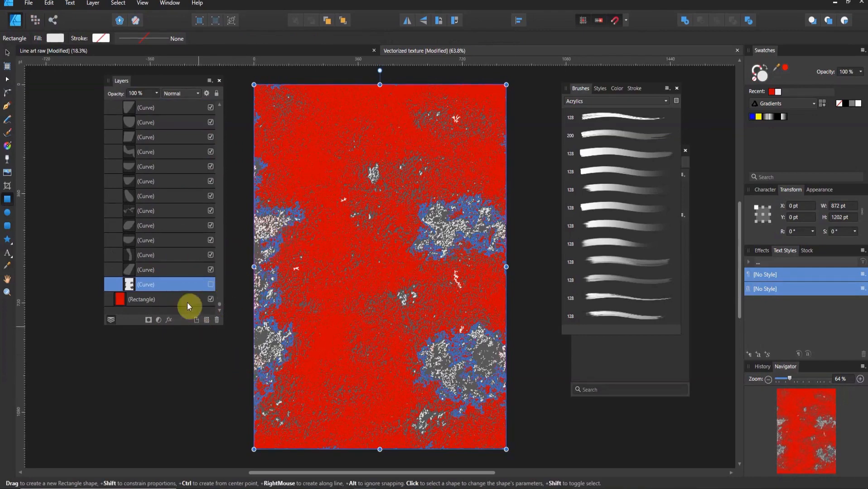
mouse_move(203, 316)
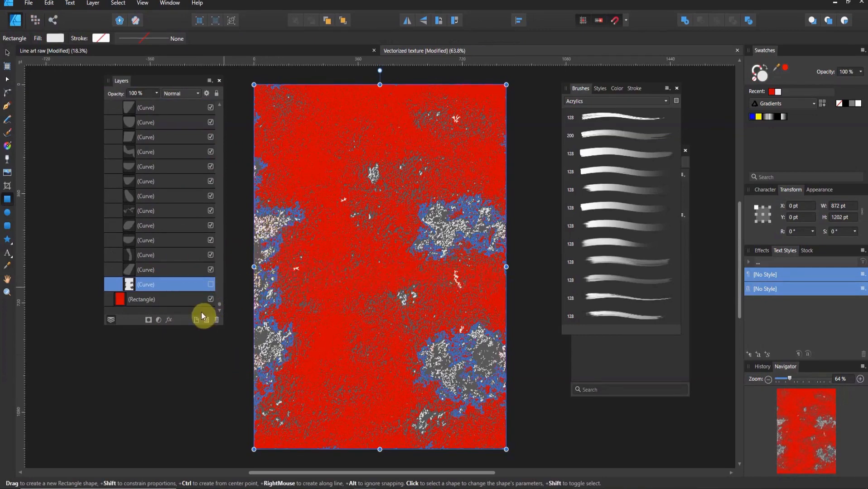
- Delete the red test rectangle from the Layers panel
click(211, 299)
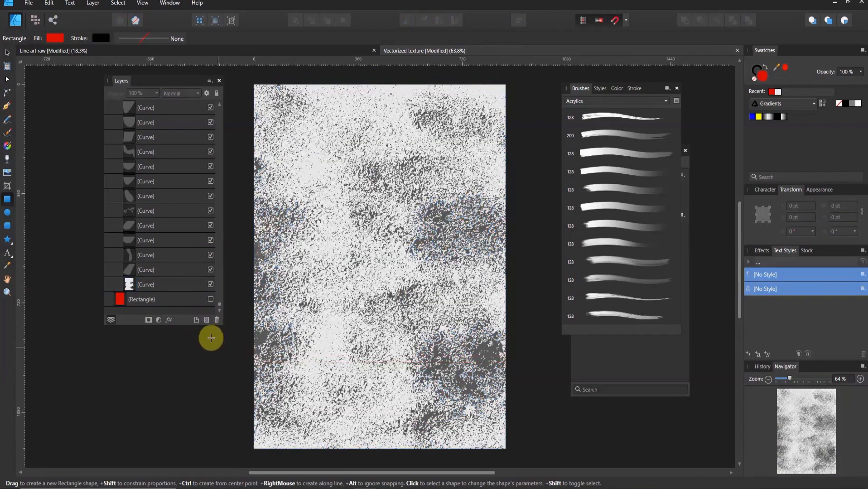
click(141, 299)
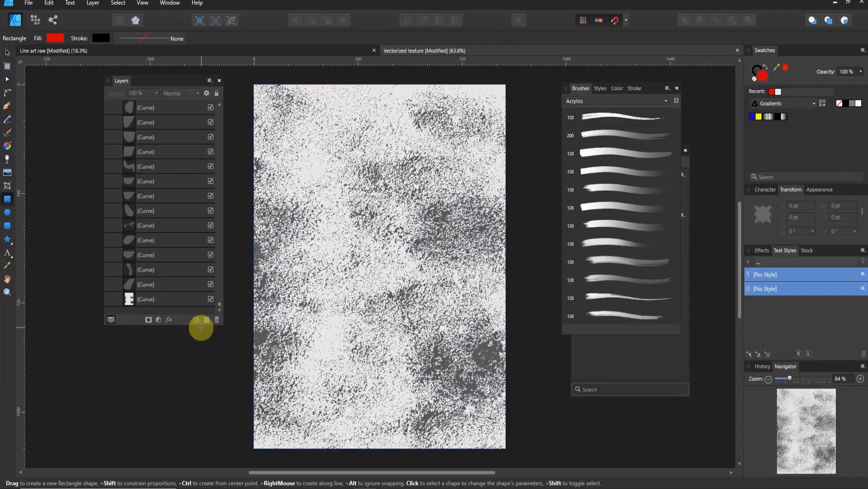
mouse_move(239, 315)
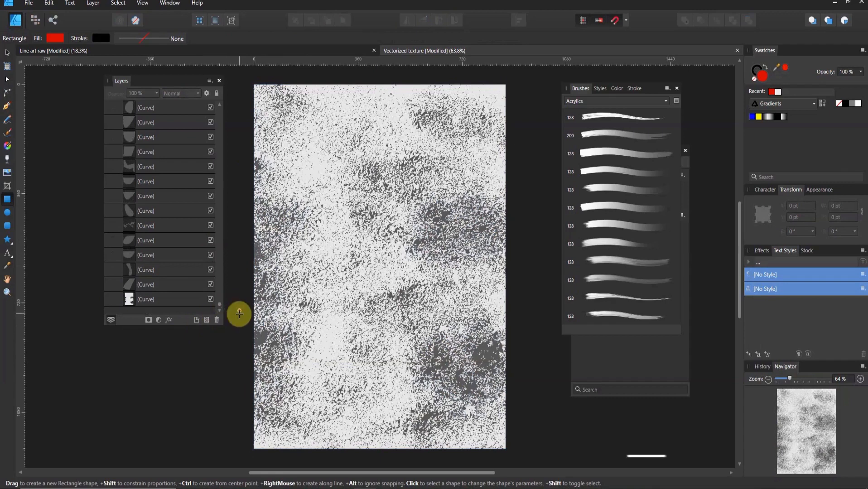